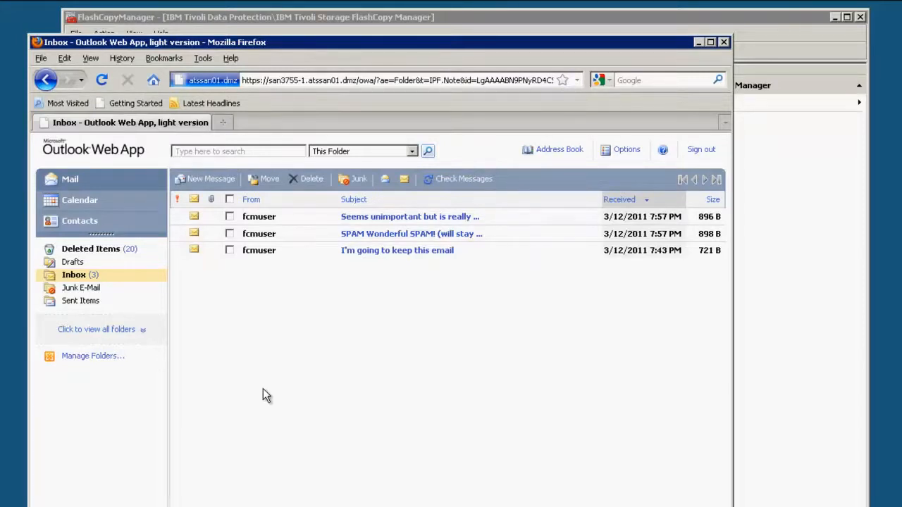
mouse_move(262, 321)
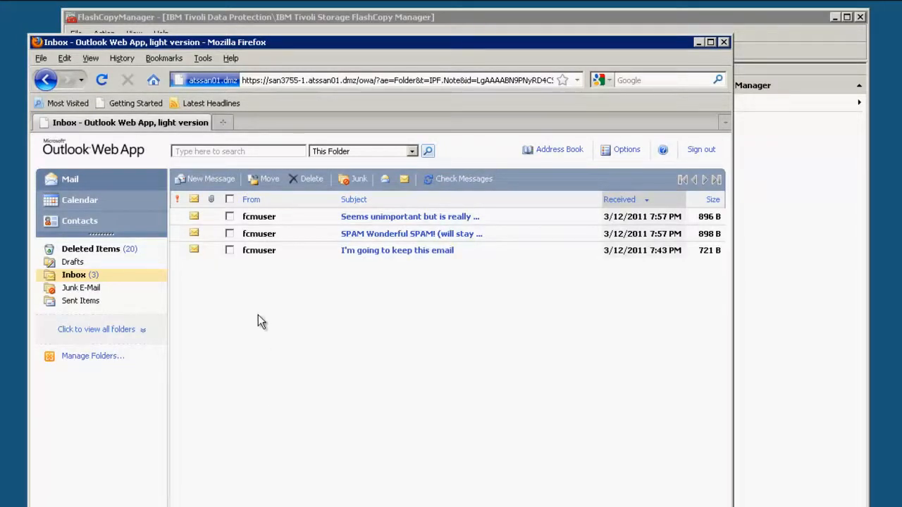
mouse_move(230, 233)
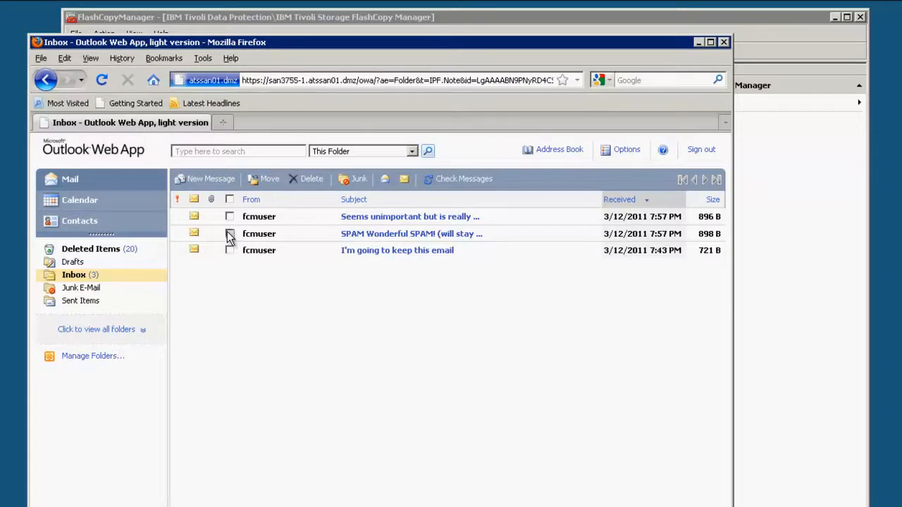
Select the SPAM message and the newest message in the Inbox, then delete both
left_click(229, 234)
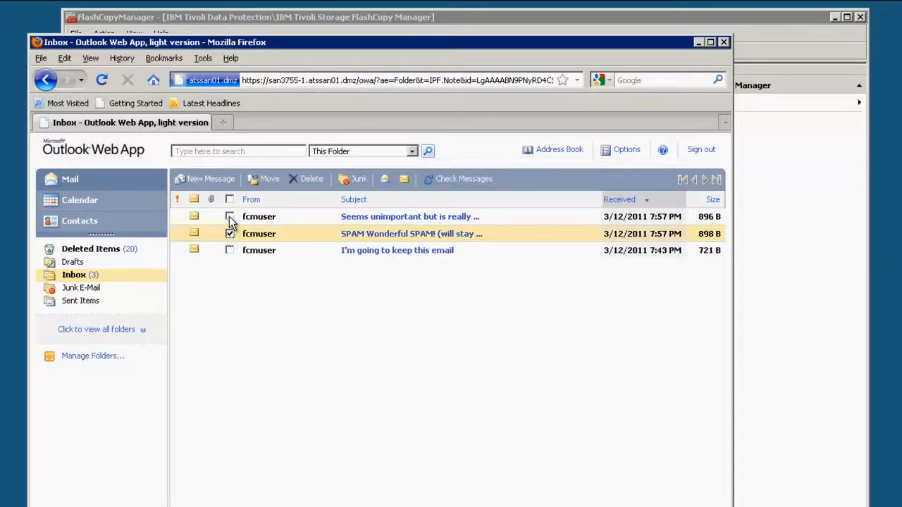
left_click(230, 217)
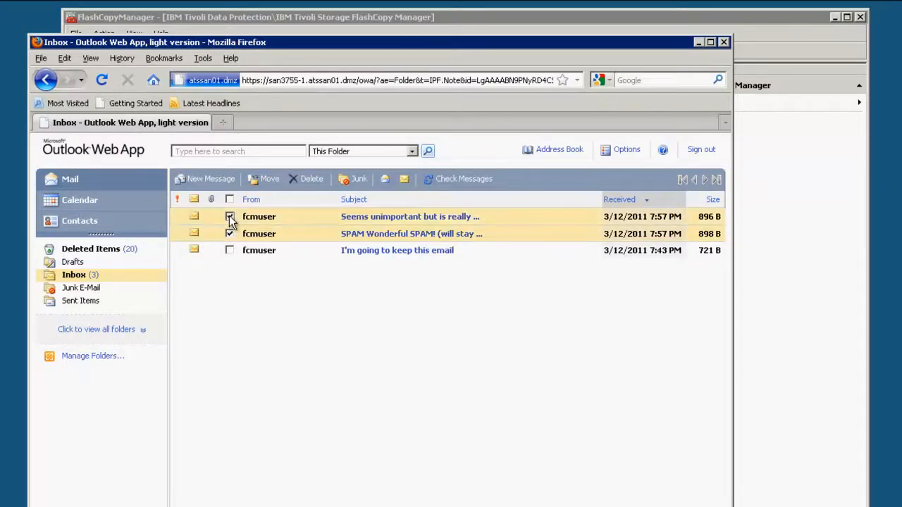
left_click(230, 217)
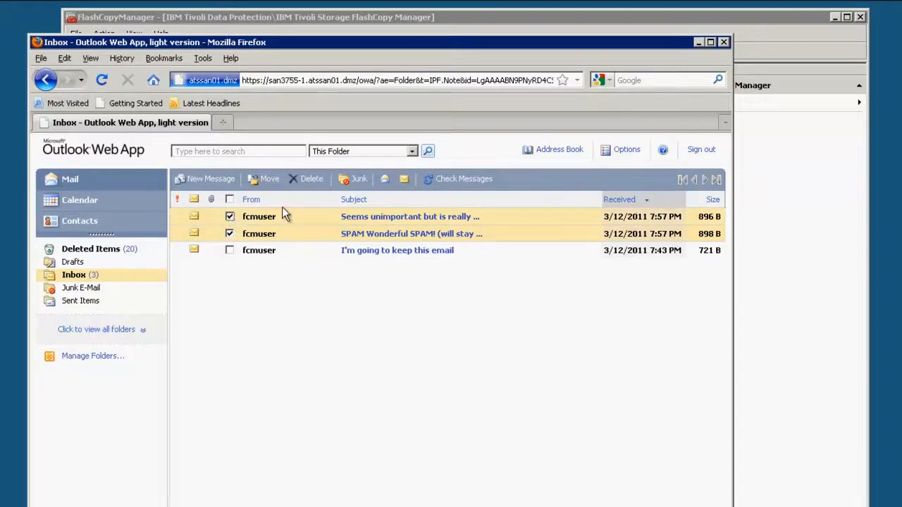
mouse_move(307, 179)
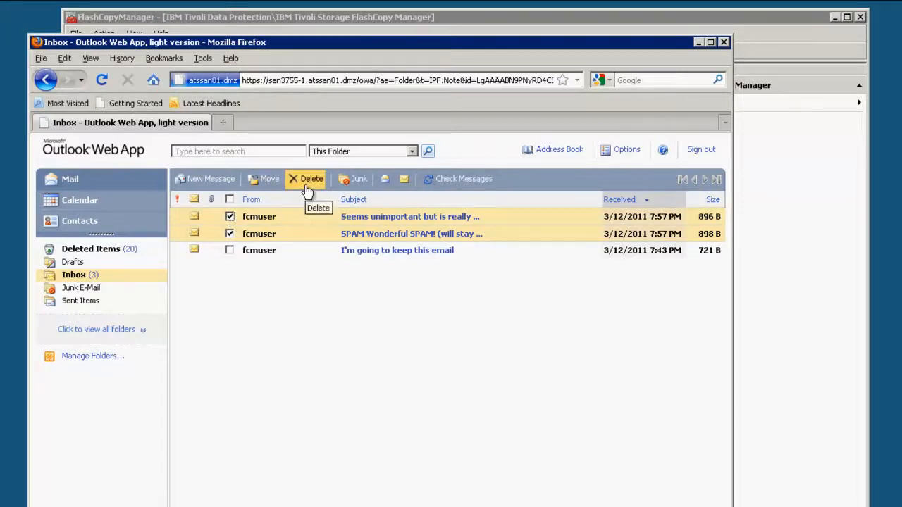
left_click(311, 178)
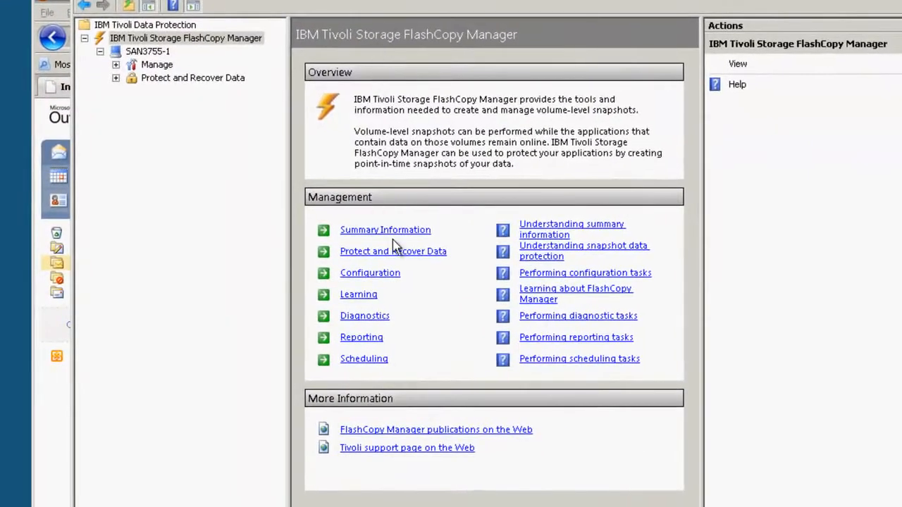
Launch the Backup/Restore GUI for the Exchange Server and open Utilities > Mailbox Restore
left_click(193, 78)
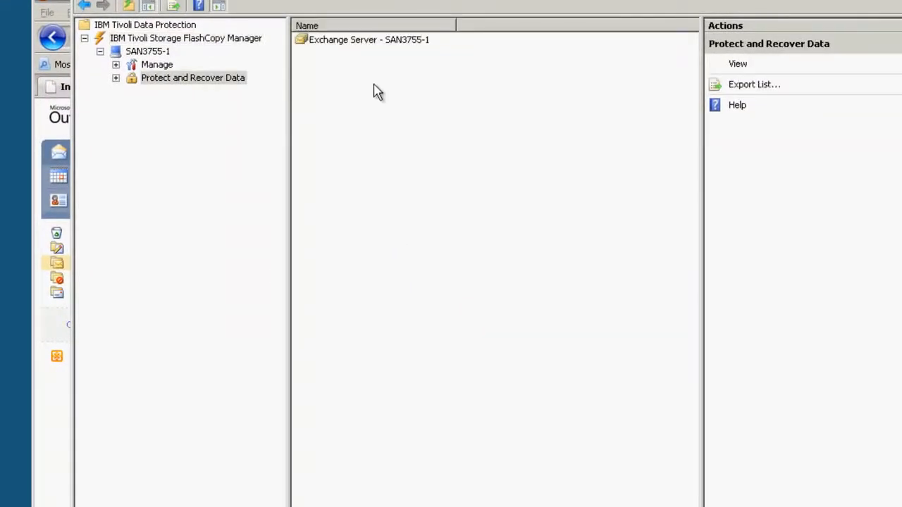
left_click(368, 39)
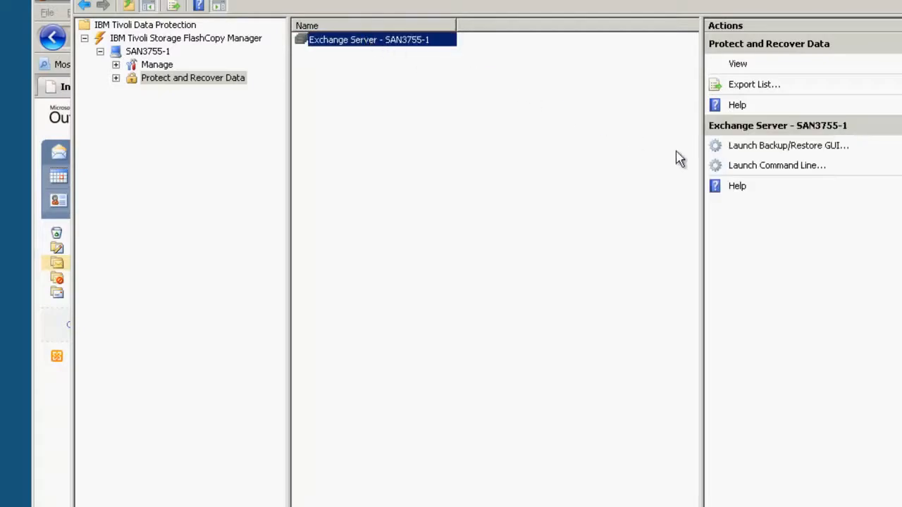
left_click(789, 145)
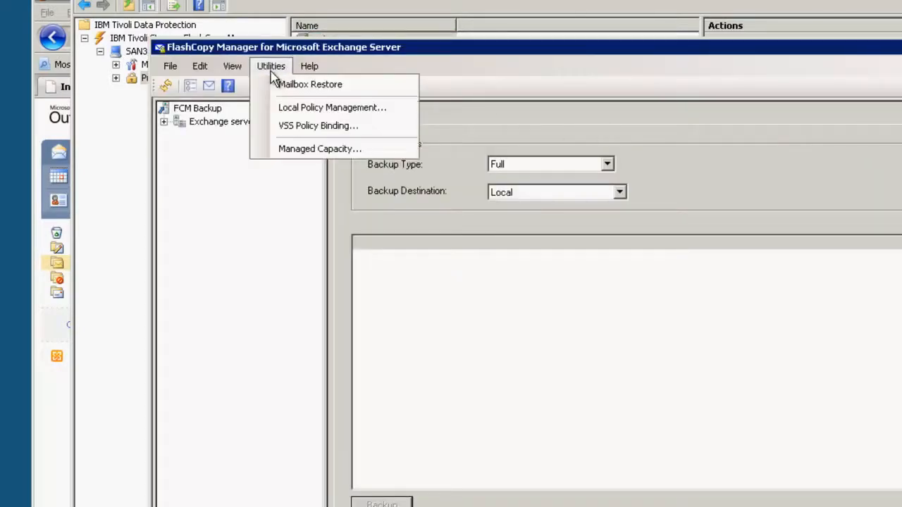
left_click(309, 84)
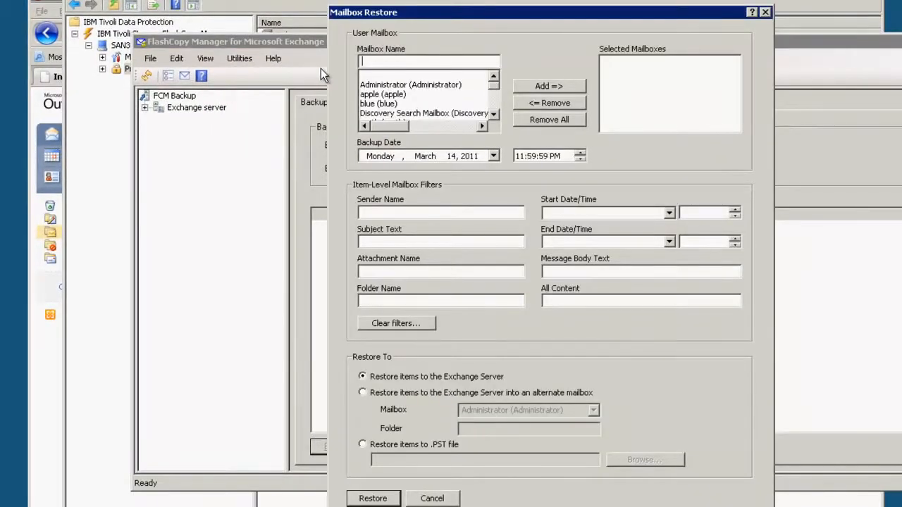
Find the fcmuser mailbox and add it to the restore selection
type("fcm")
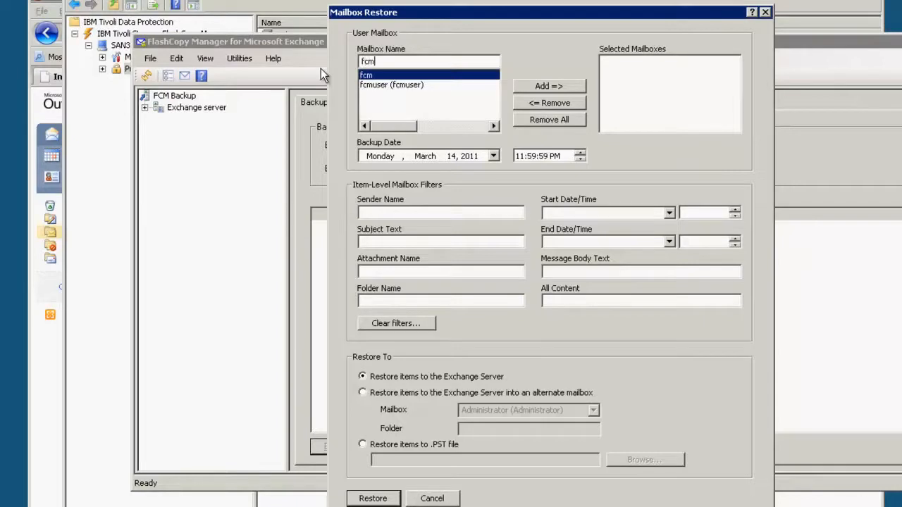
left_click(391, 85)
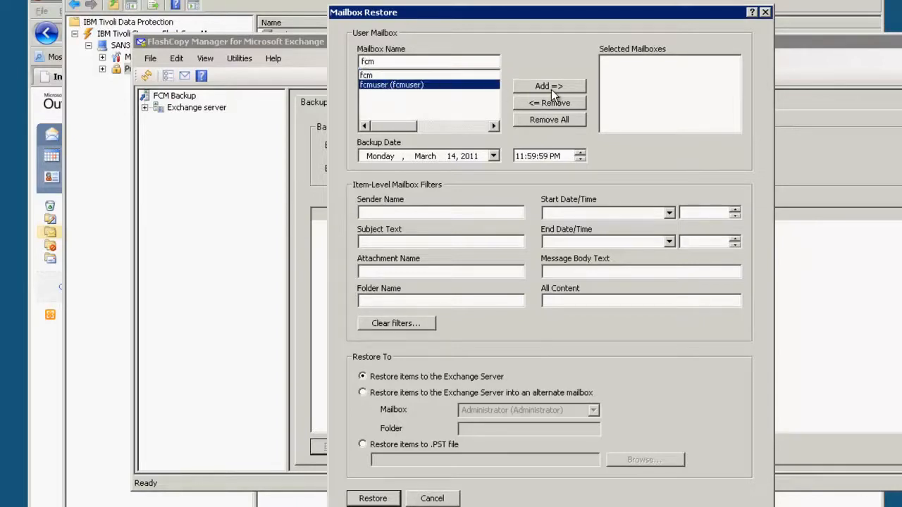
left_click(549, 85)
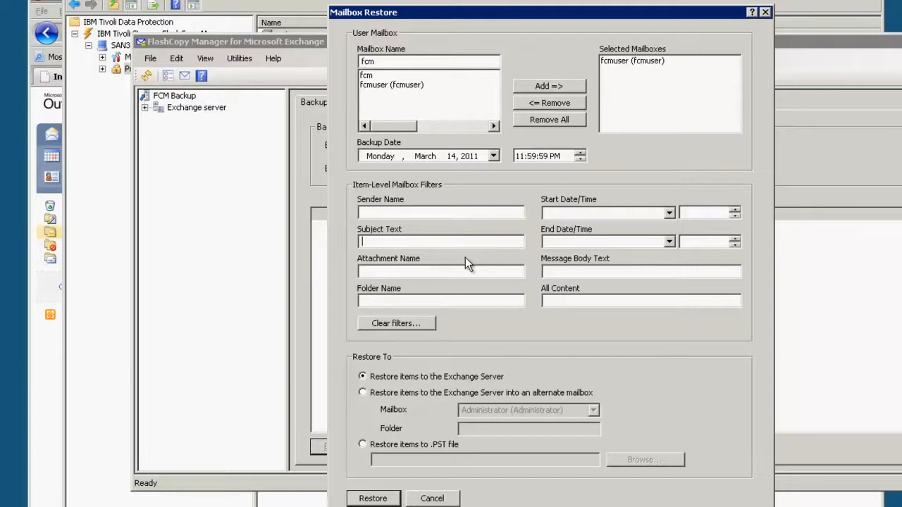
mouse_move(550, 269)
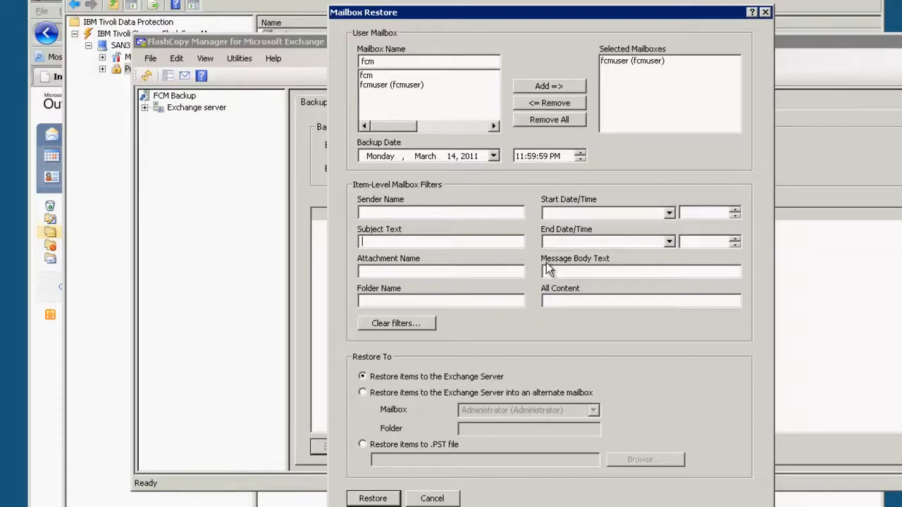
mouse_move(497, 233)
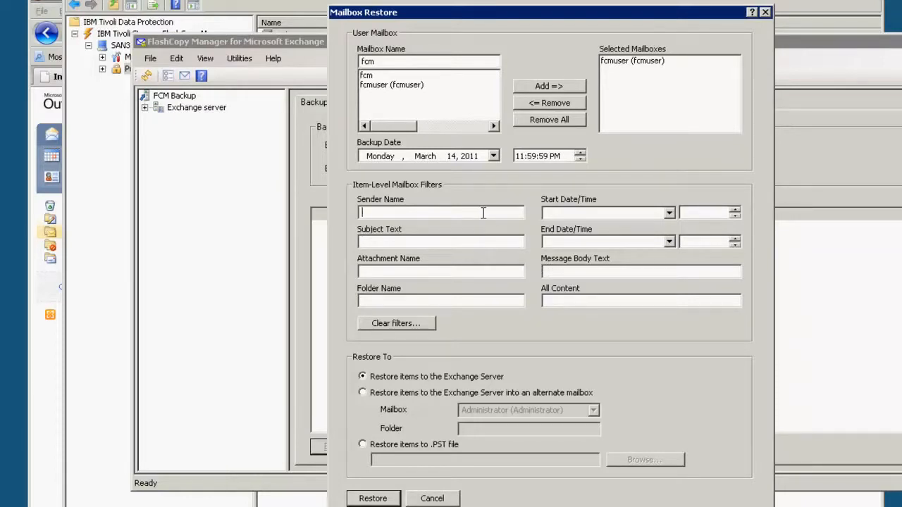
mouse_move(465, 241)
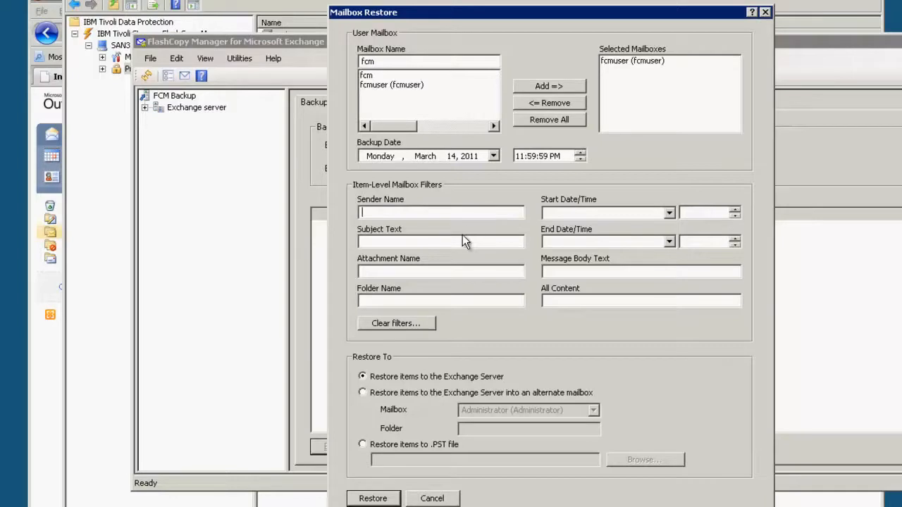
Filter on subject text 'Seems unimportant' and run the mailbox restore
left_click(441, 241)
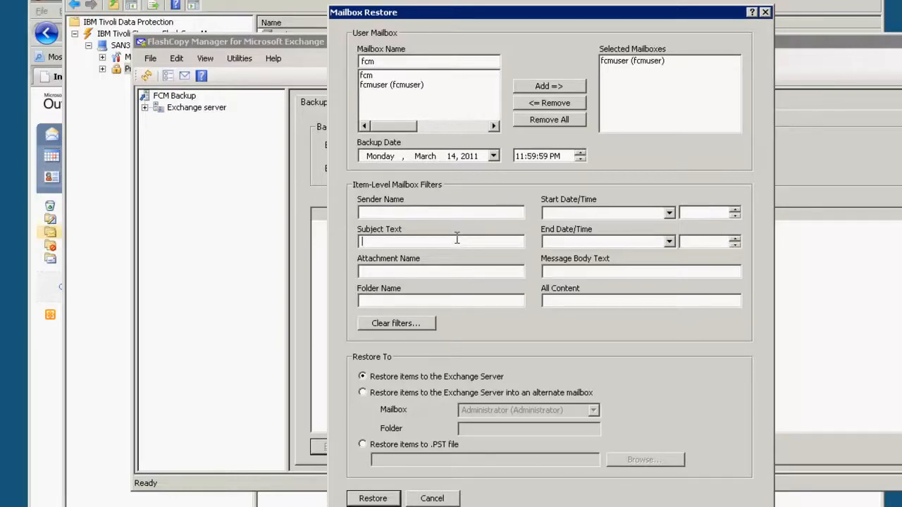
type("Semms")
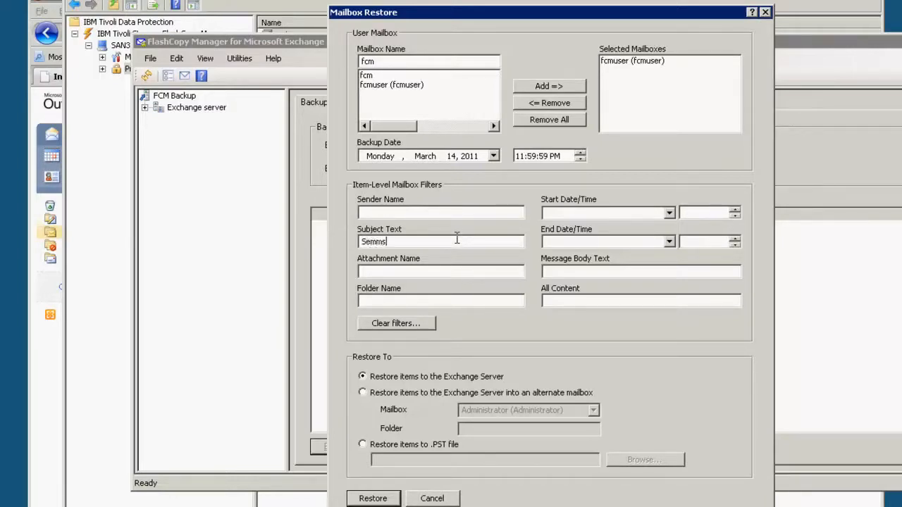
type("Seems unimporta")
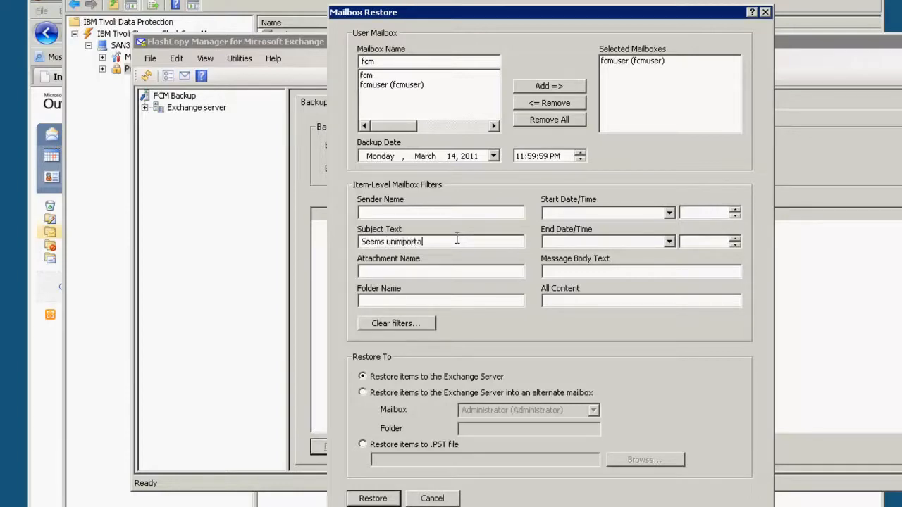
type("nt")
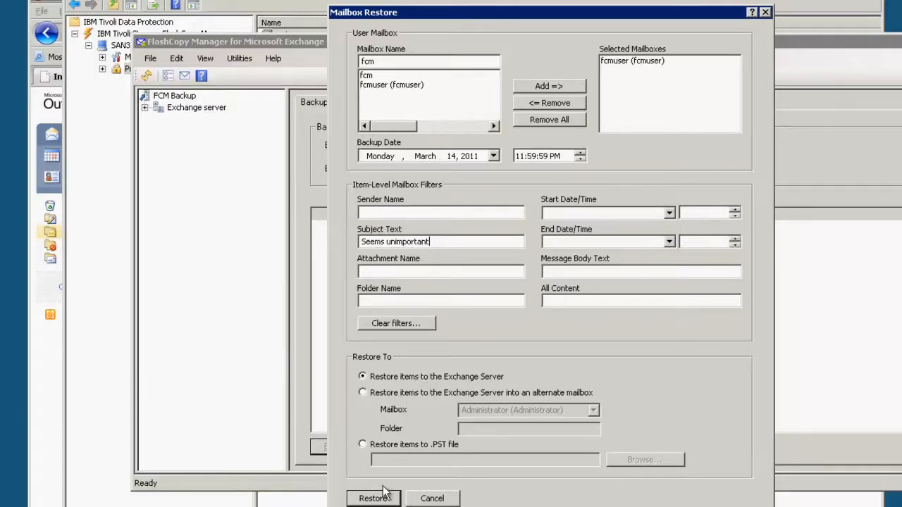
left_click(374, 498)
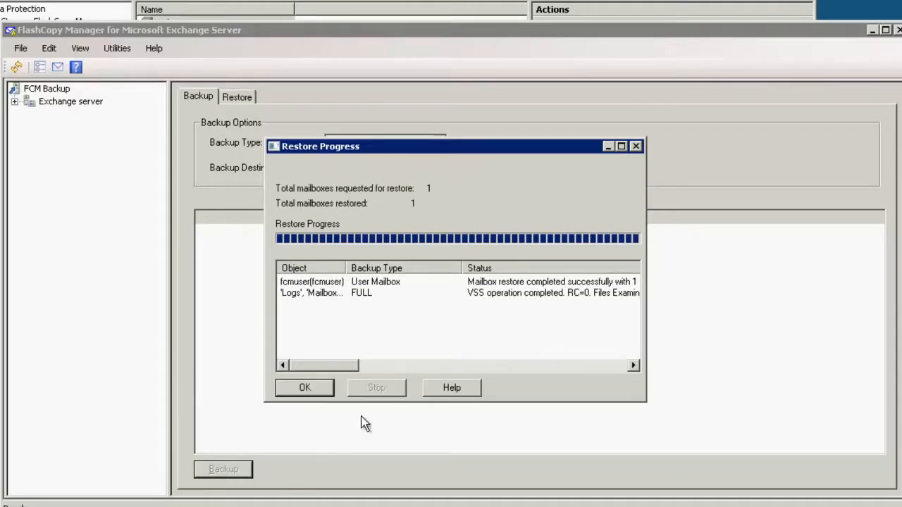
mouse_move(518, 368)
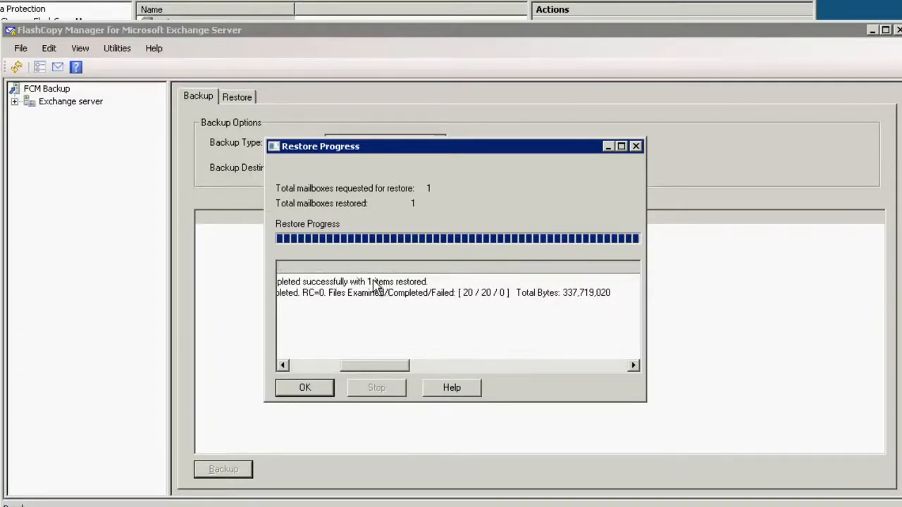
mouse_move(377, 289)
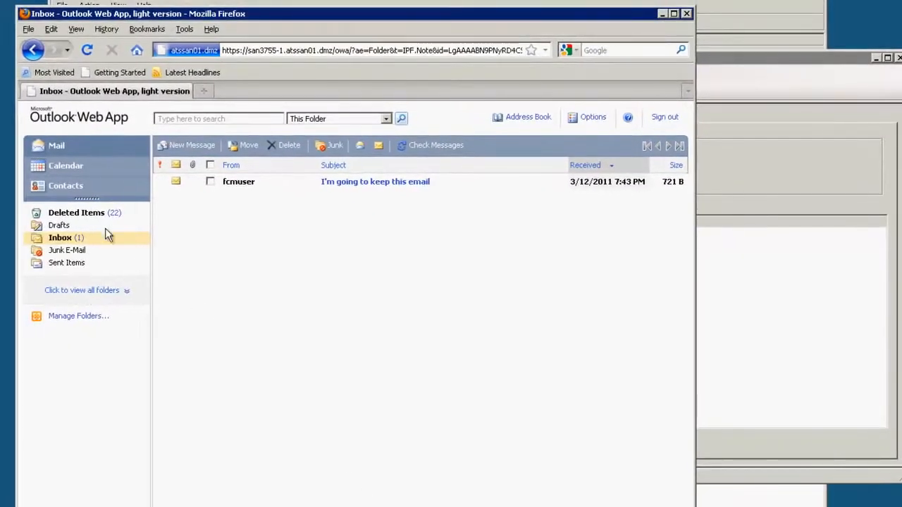
left_click(60, 237)
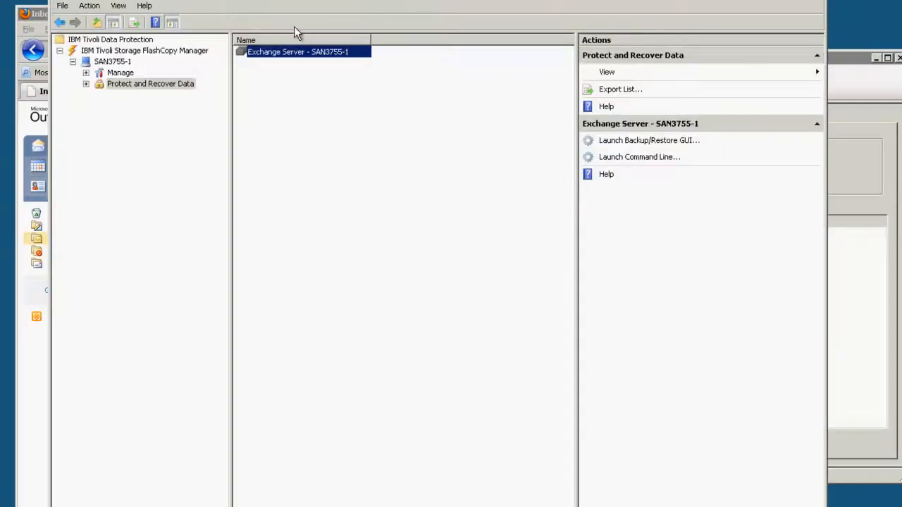
Select the IBM Tivoli Storage FlashCopy Manager node to show the overview page
left_click(144, 50)
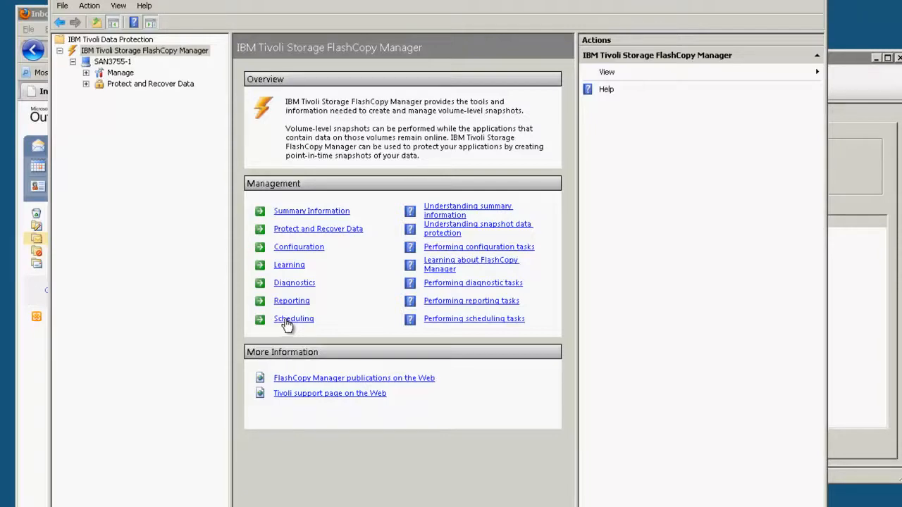
mouse_move(180, 137)
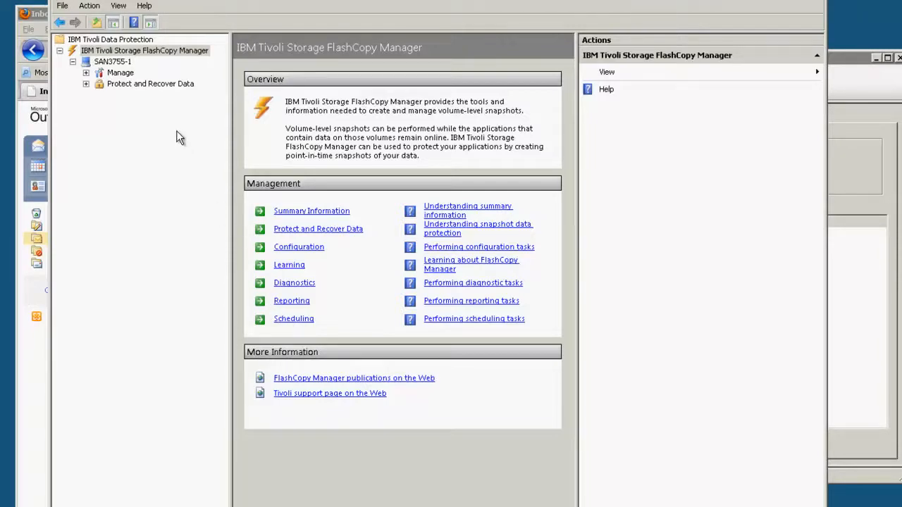
mouse_move(174, 131)
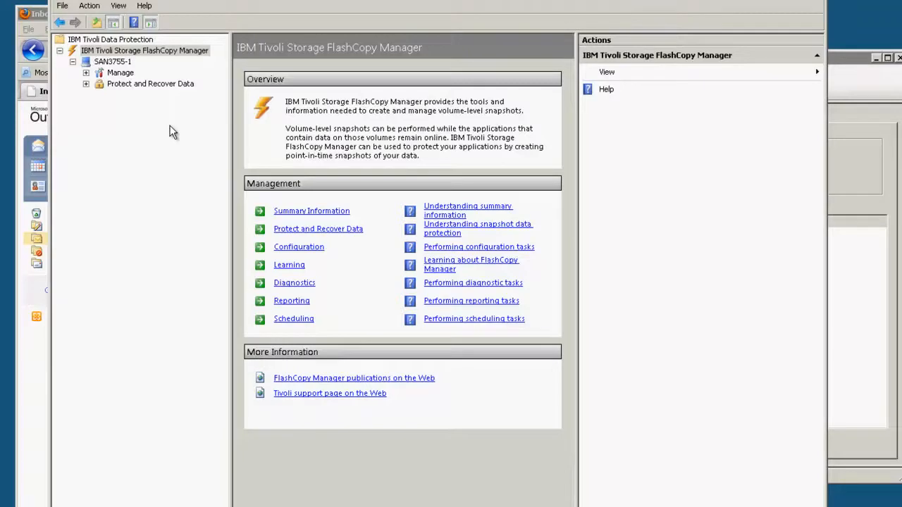
mouse_move(180, 128)
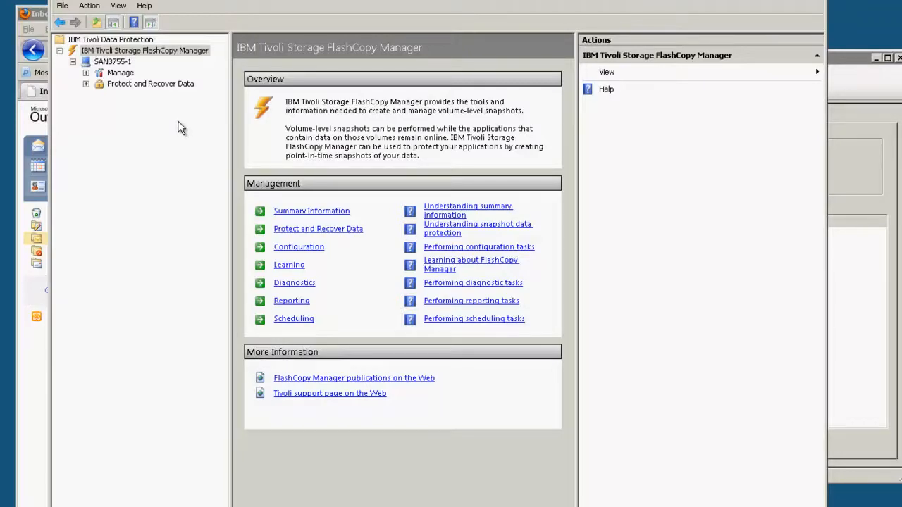
mouse_move(130, 91)
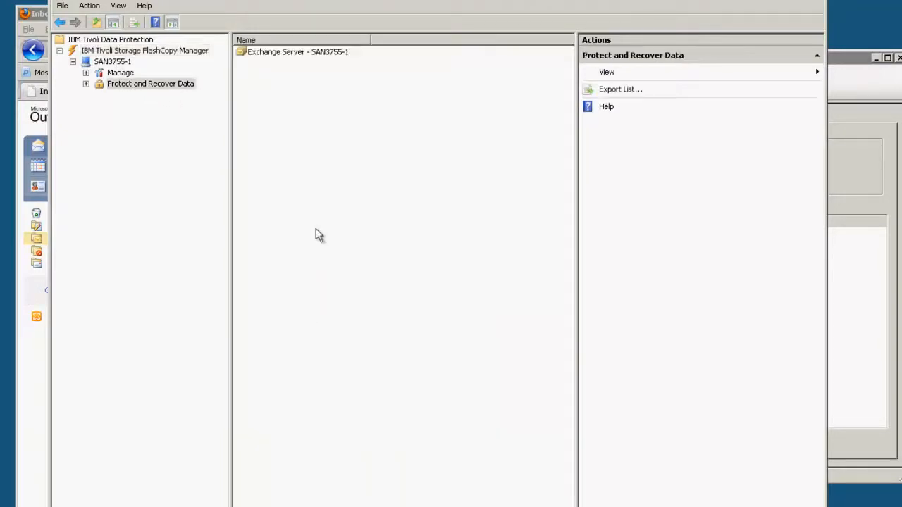
Select the Exchange Server entry and launch its Backup/Restore GUI
left_click(297, 52)
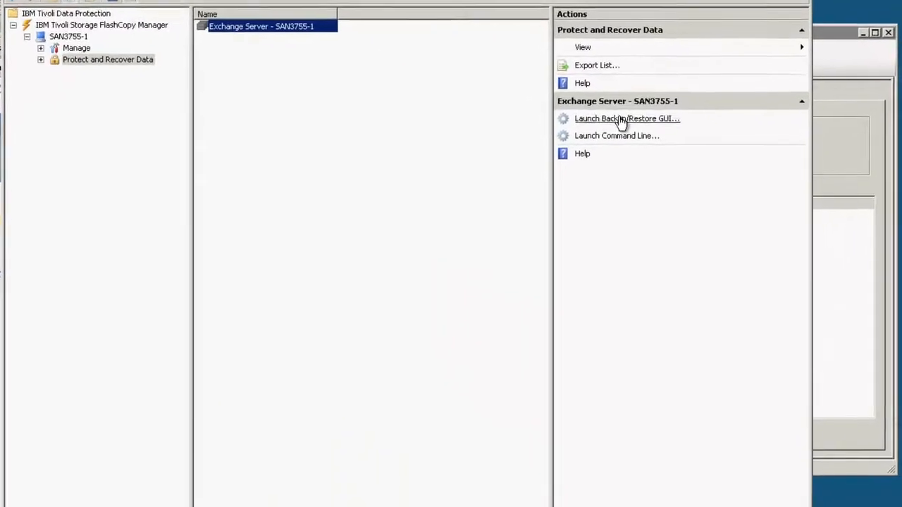
left_click(626, 118)
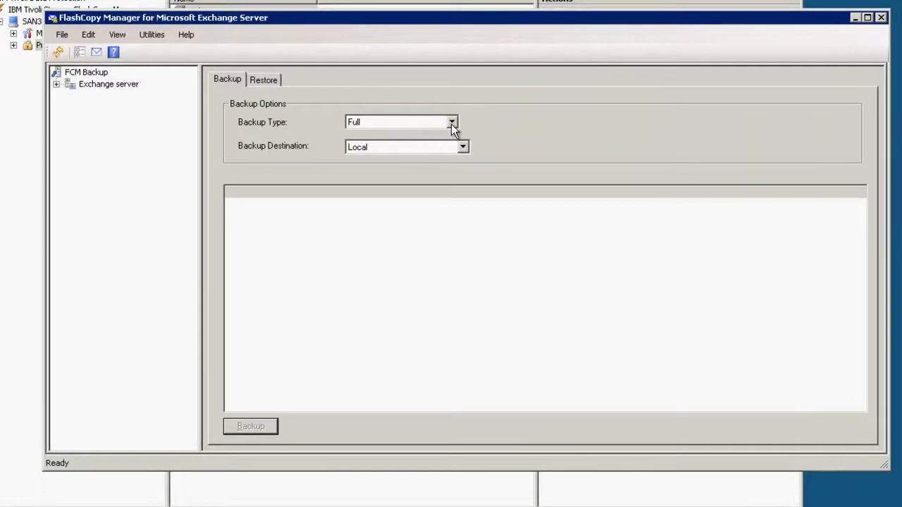
Keep Backup Type Full and expand Exchange server > Information Store to reach V7000-2-EXCHANGE_3755-1
left_click(452, 122)
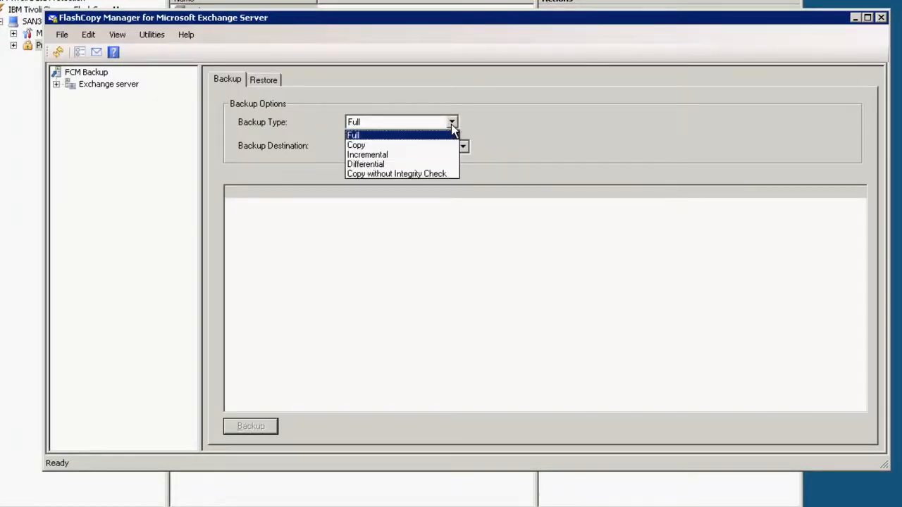
left_click(353, 135)
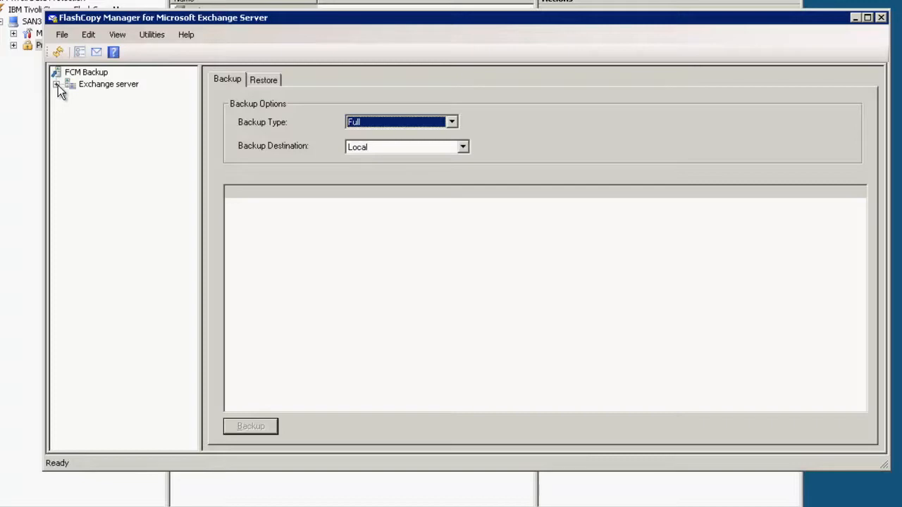
left_click(56, 84)
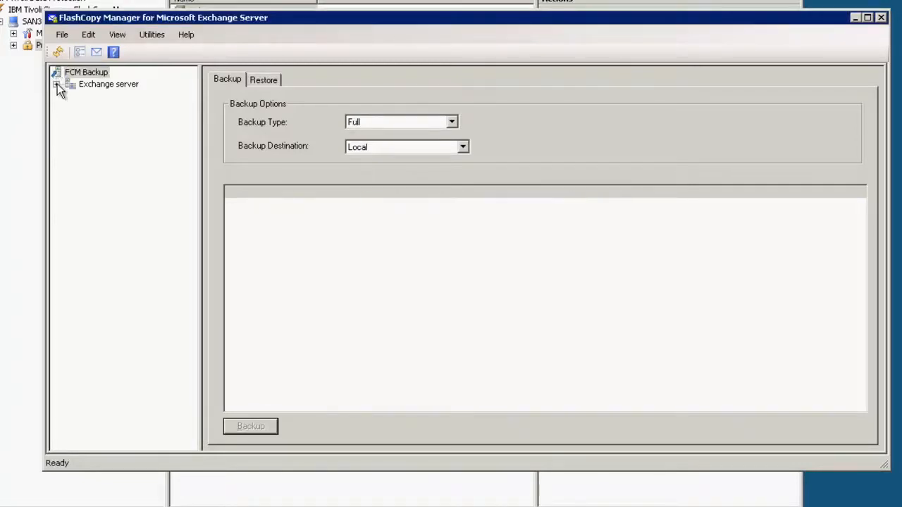
left_click(57, 84)
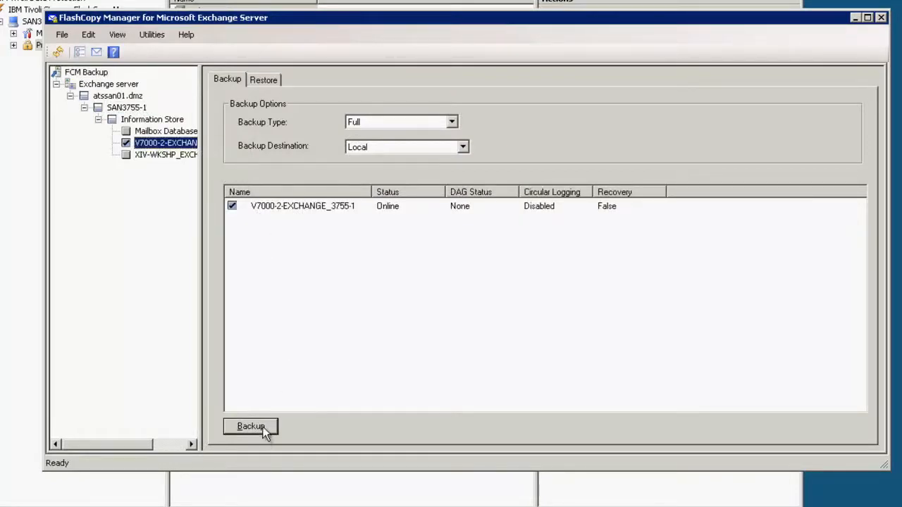
Back up V7000-2-EXCHANGE_3755-1 in full and dismiss the completed progress report
left_click(251, 427)
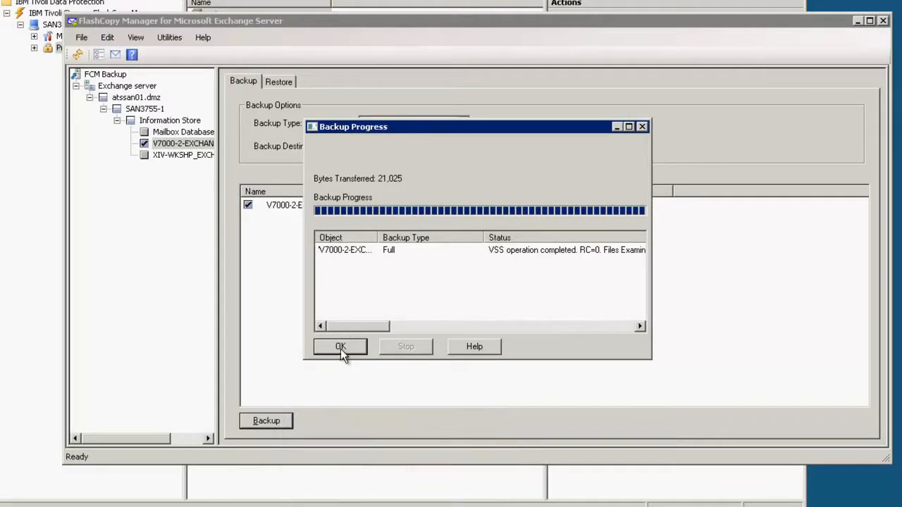
left_click(341, 346)
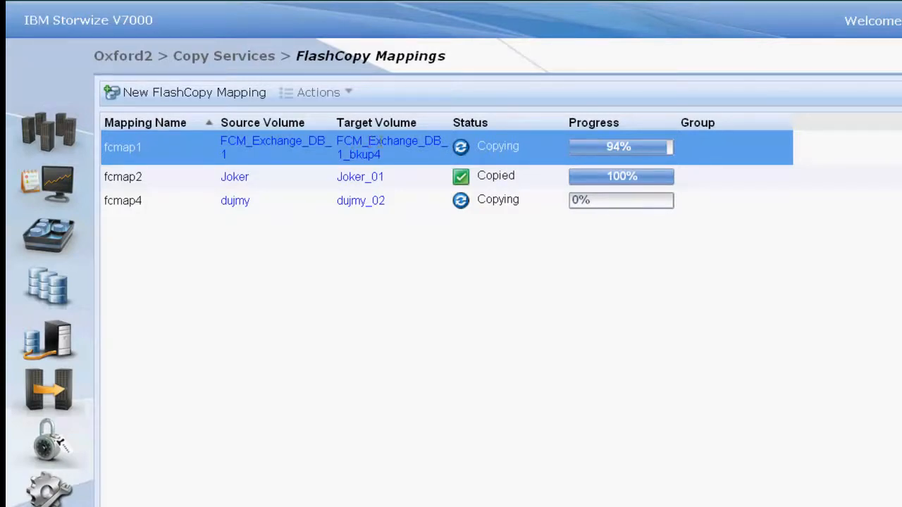
mouse_move(543, 148)
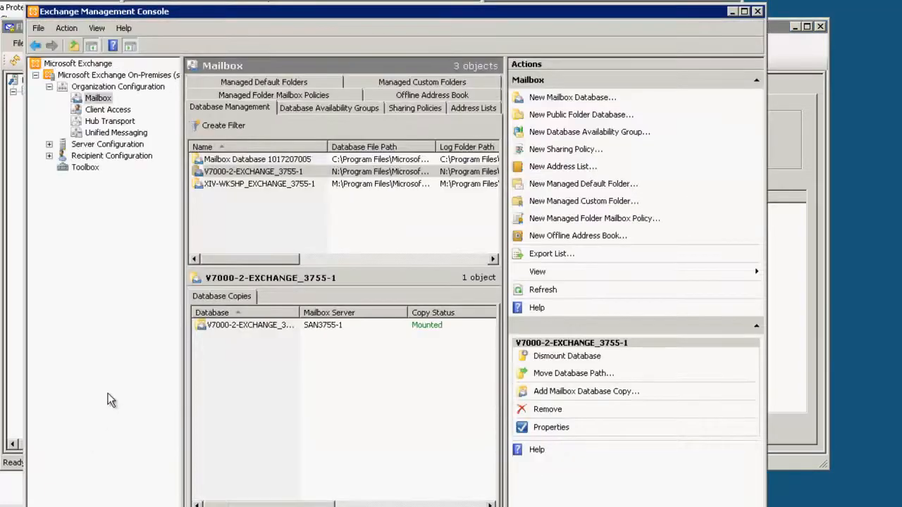
Dismount V7000-2-EXCHANGE_3755-1 from its context menu under Database Management
right_click(251, 171)
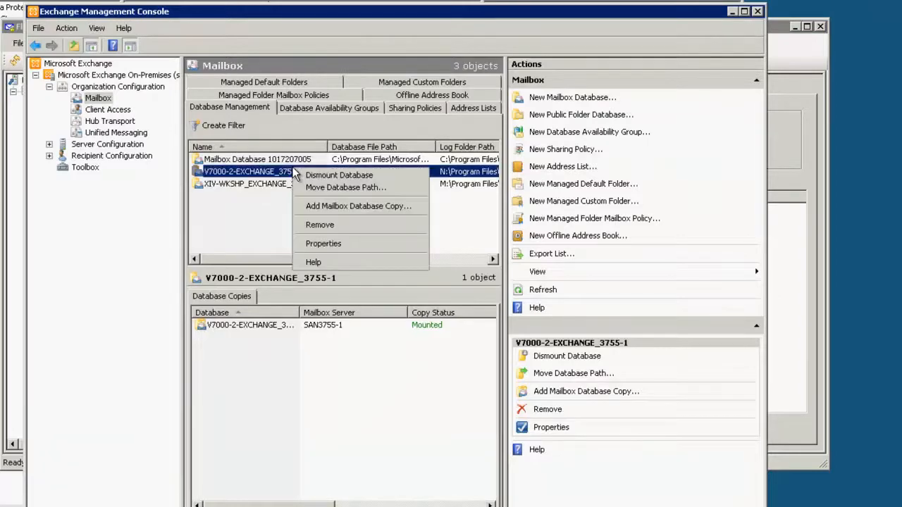
left_click(339, 175)
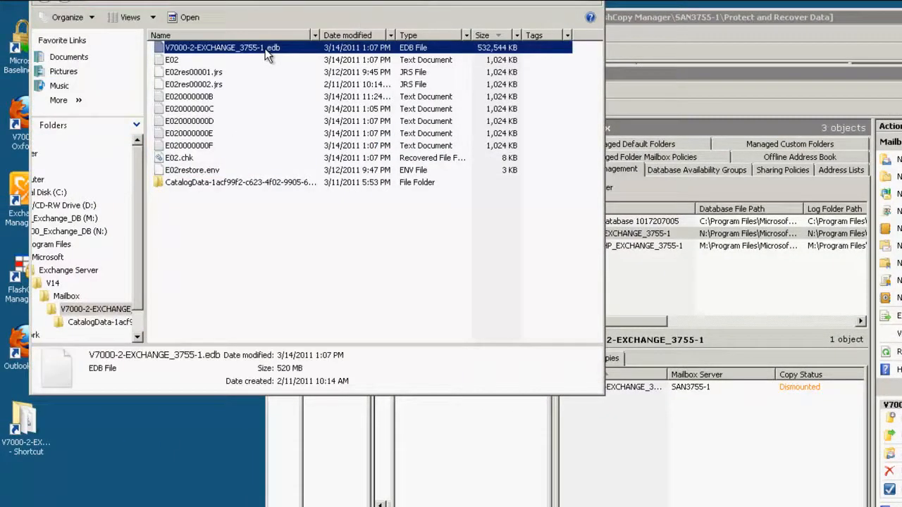
Delete V7000-2-EXCHANGE_3755-1.edb and confirm moving it to the Recycle Bin
right_click(222, 47)
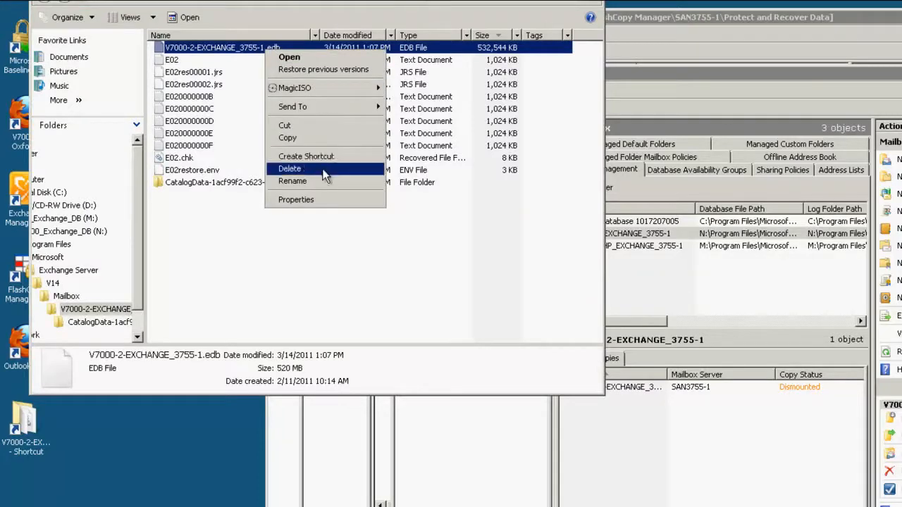
left_click(290, 169)
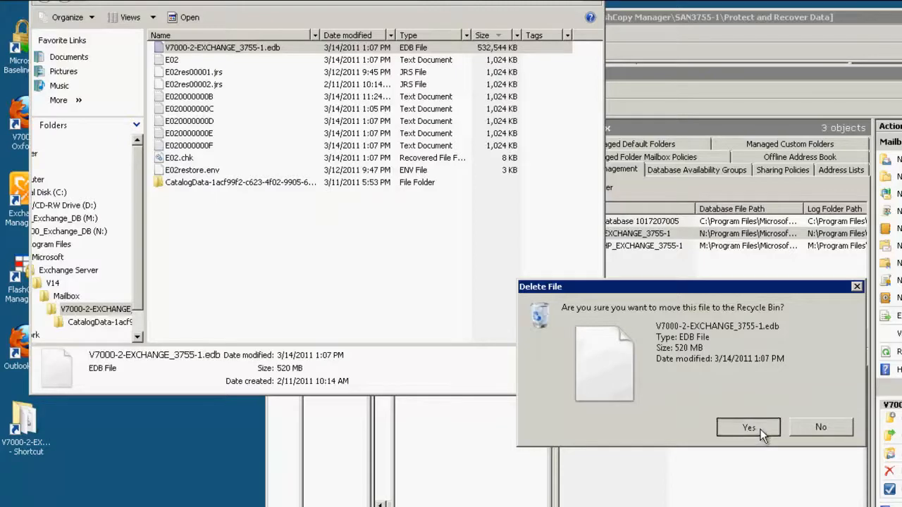
left_click(748, 427)
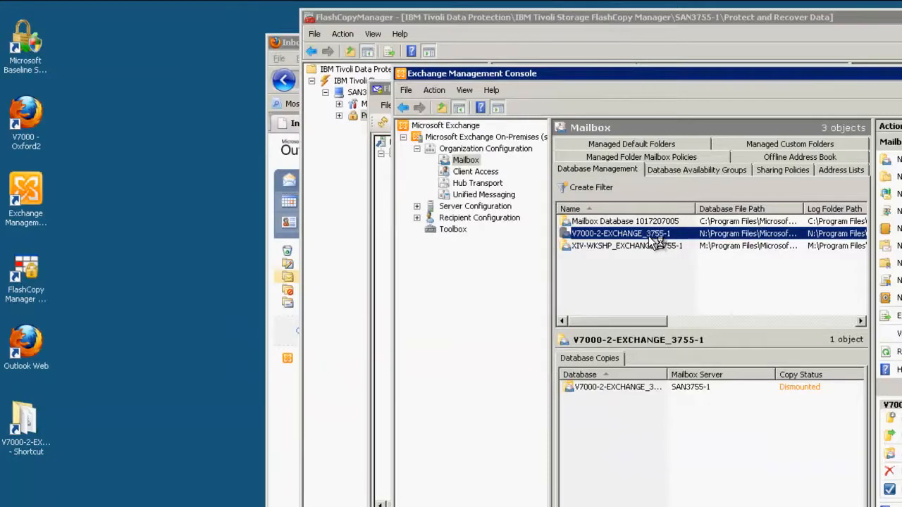
Dismiss the Restore Progress report and switch to the Restore tab
right_click(620, 233)
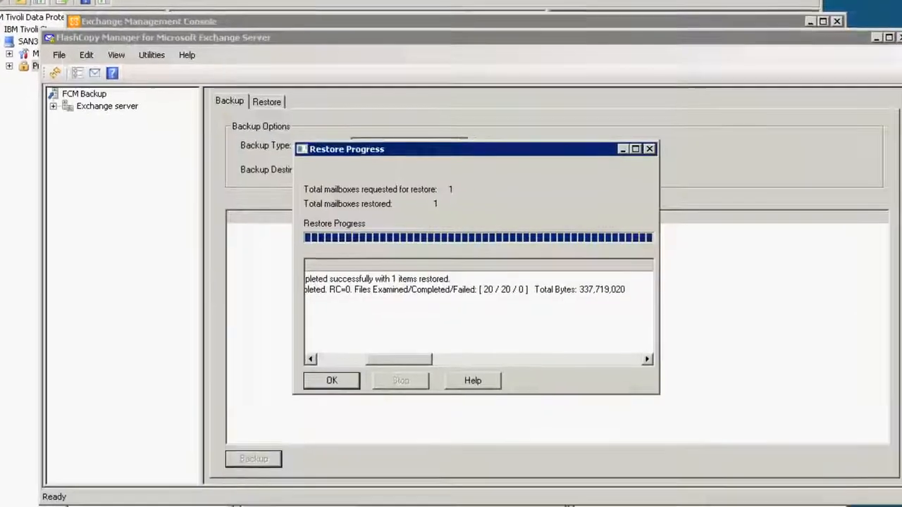
left_click(332, 381)
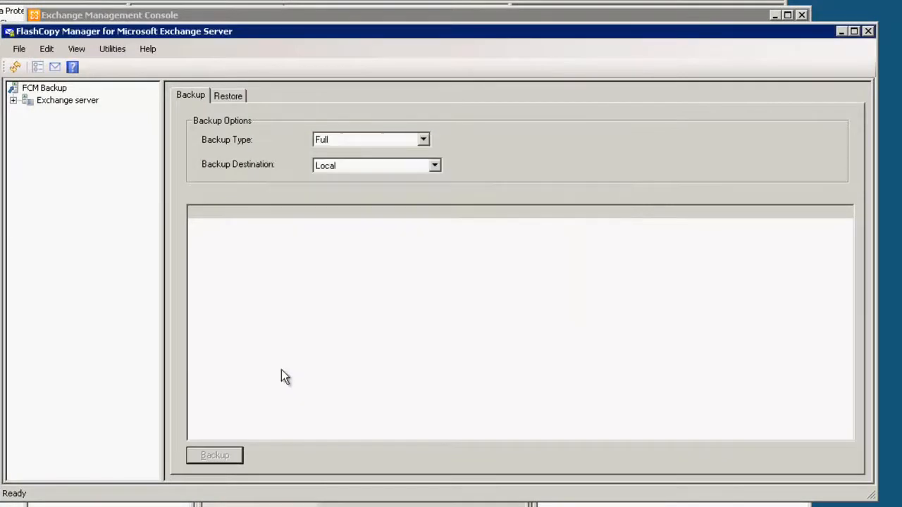
left_click(227, 95)
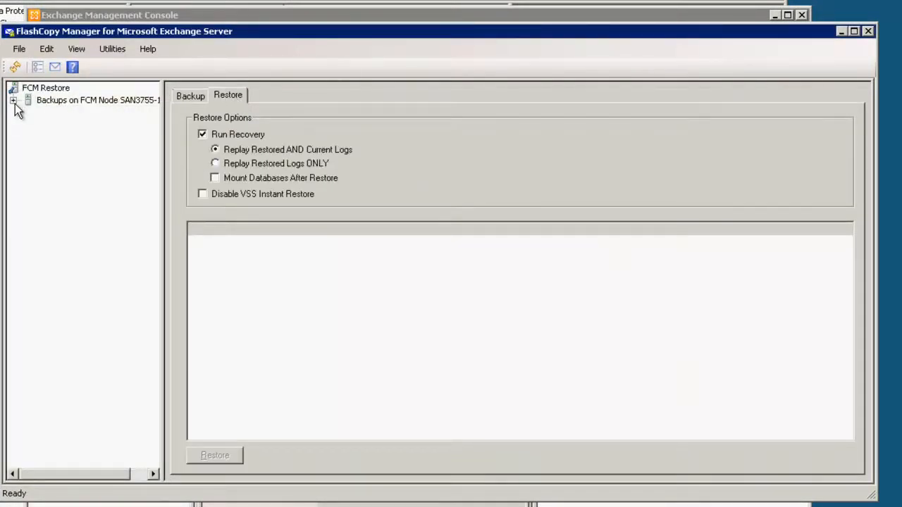
Select the V7000-2-EXCHANGE_3755-1 backup under SAN3755-1 and enable Mount Databases After Restore
left_click(13, 99)
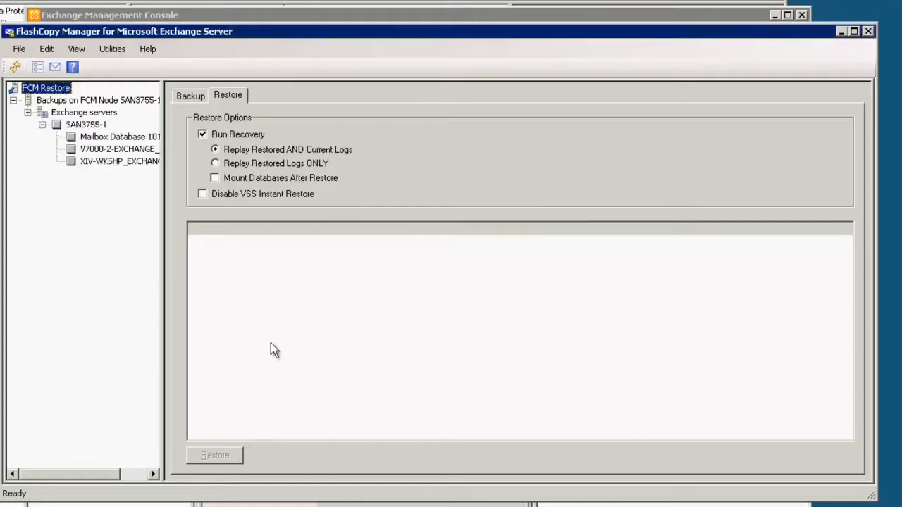
left_click(120, 148)
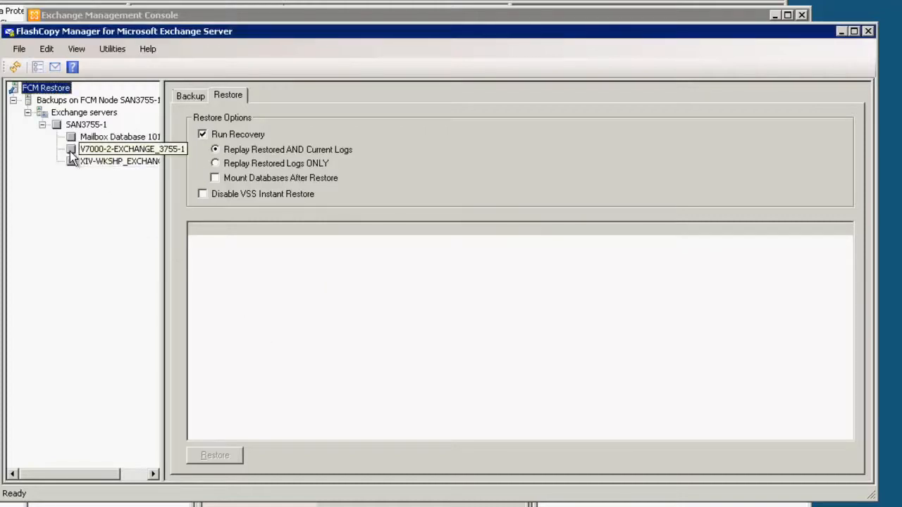
left_click(71, 149)
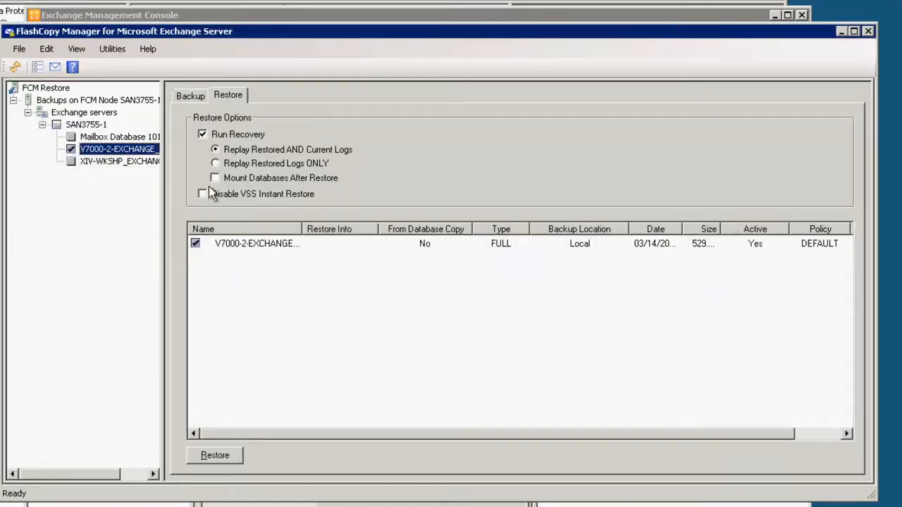
left_click(215, 177)
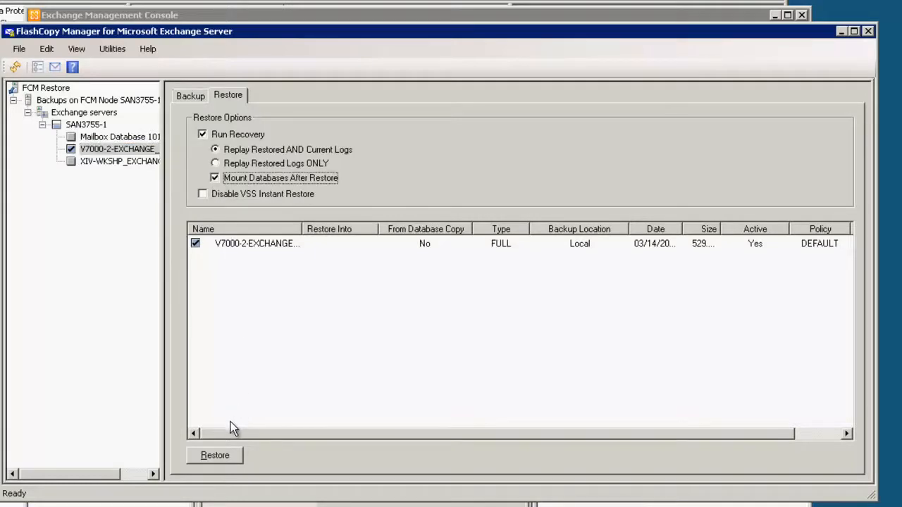
mouse_move(224, 457)
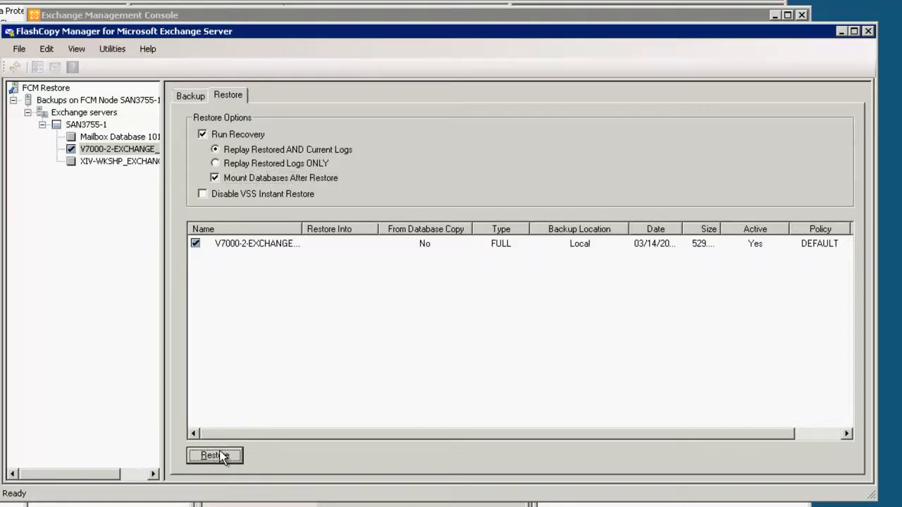
Run Restore on the selected backup and accept the VSS restore warning
left_click(215, 455)
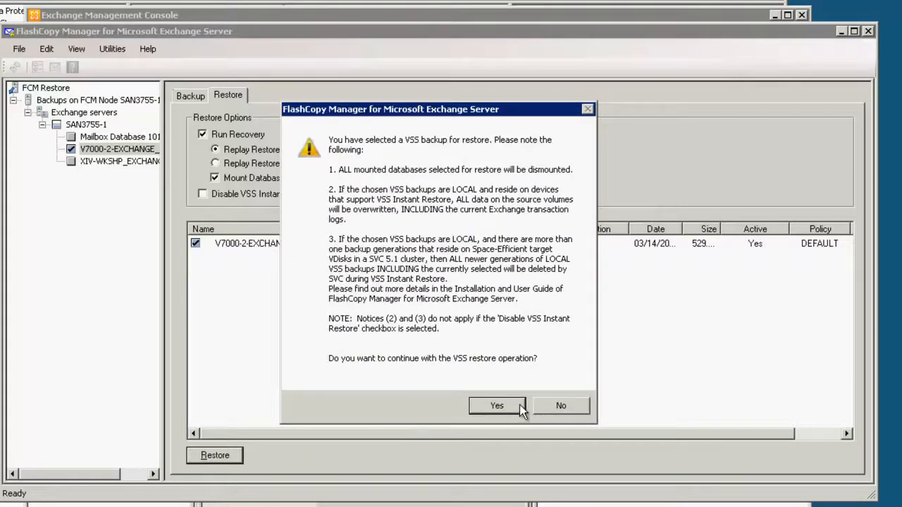
left_click(496, 406)
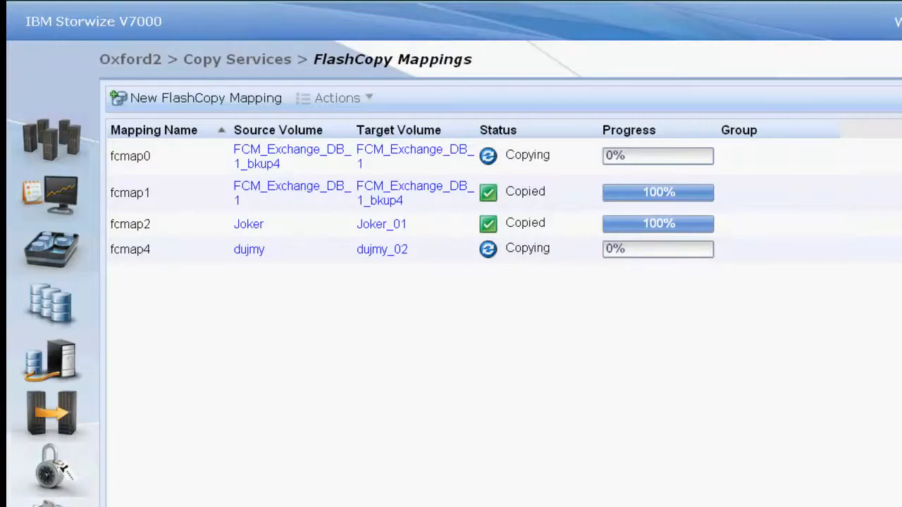
Inspect the new fcmap0 mapping copying from the bkup4 volume back to the Exchange volume
left_click(220, 450)
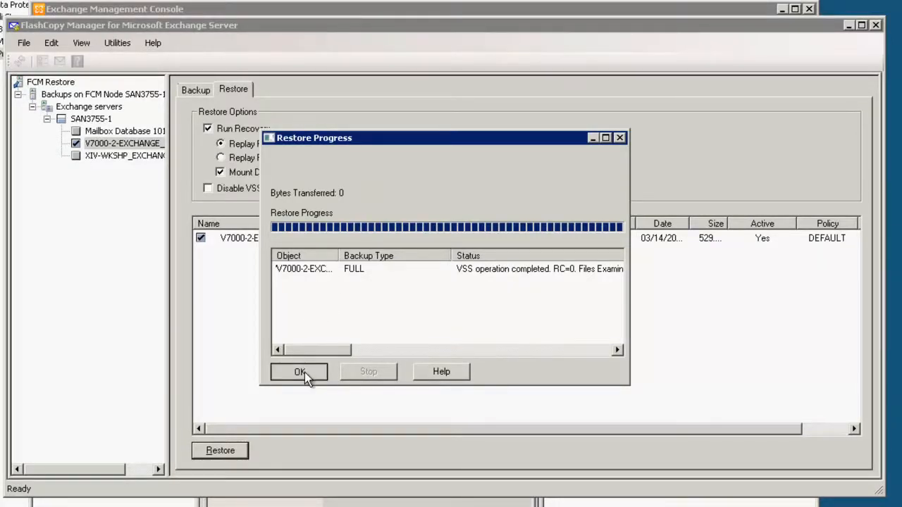
Dismiss the completed restore report and view the restored V7000-2-EXCHANGE_3755-1.edb in Explorer
left_click(299, 371)
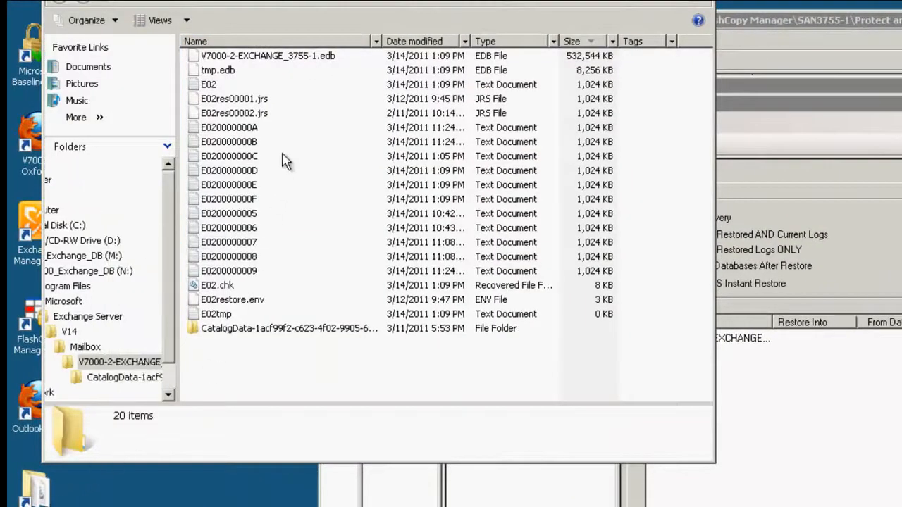
mouse_move(313, 59)
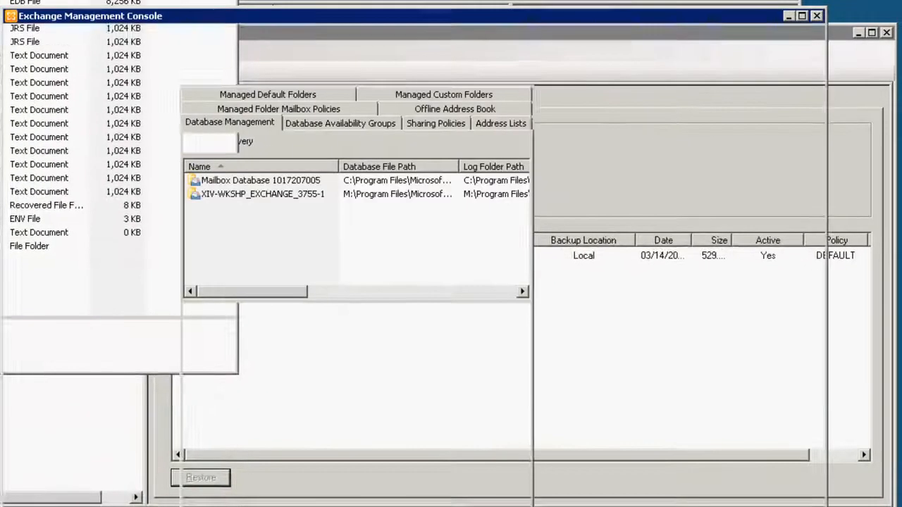
Refresh Database Management and select V7000-2-EXCHANGE_3755-1 to see its copy Mounted
right_click(282, 247)
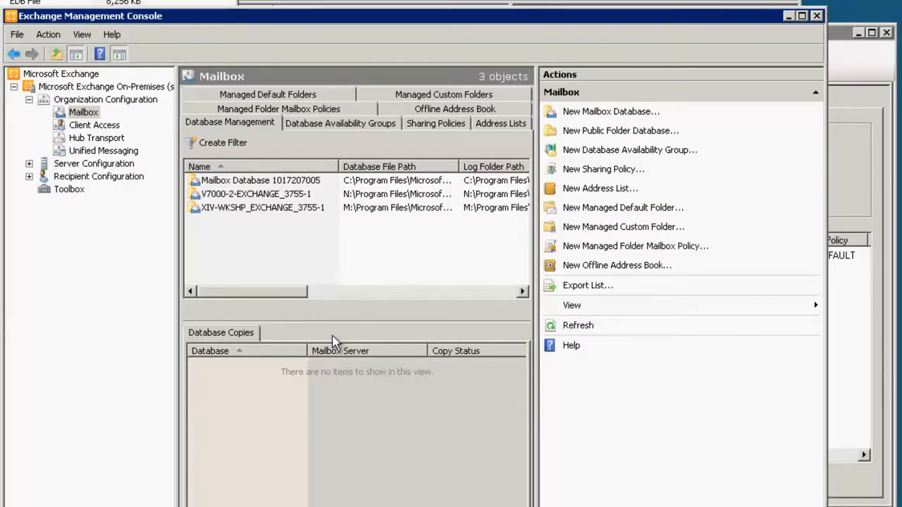
left_click(255, 194)
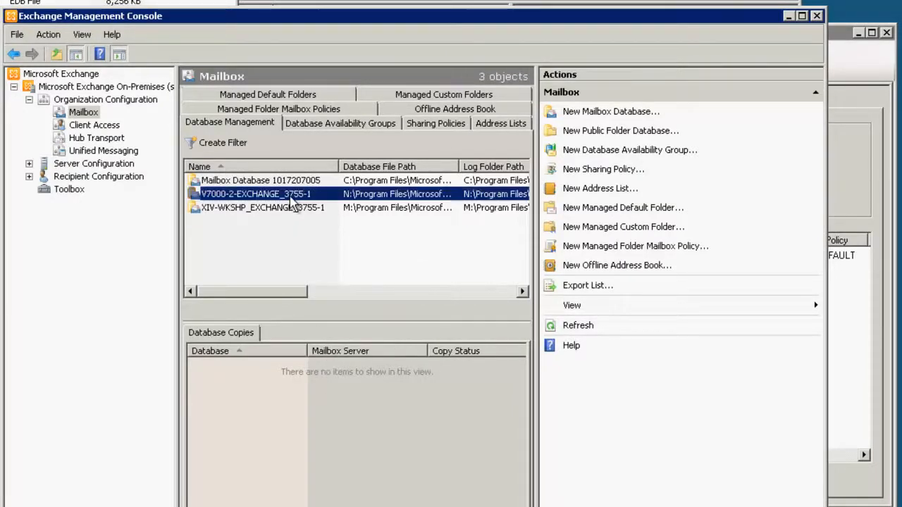
left_click(256, 194)
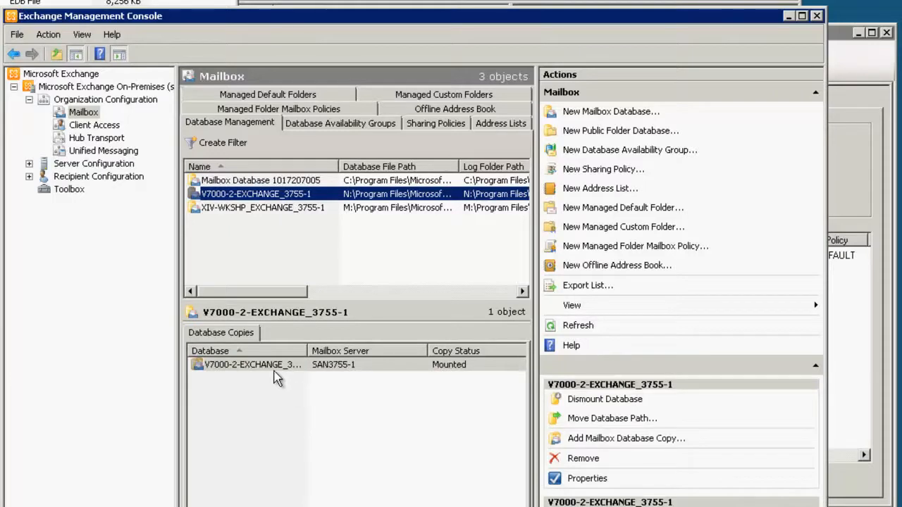
mouse_move(422, 379)
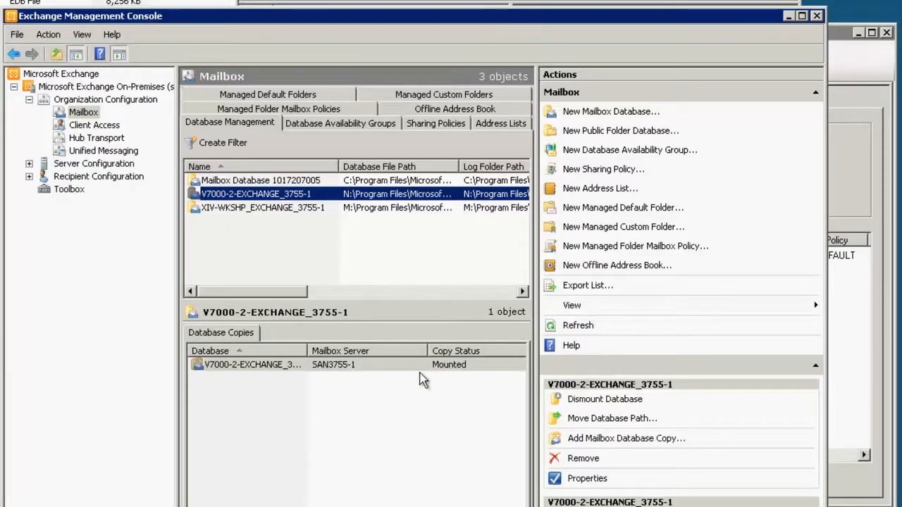
mouse_move(444, 377)
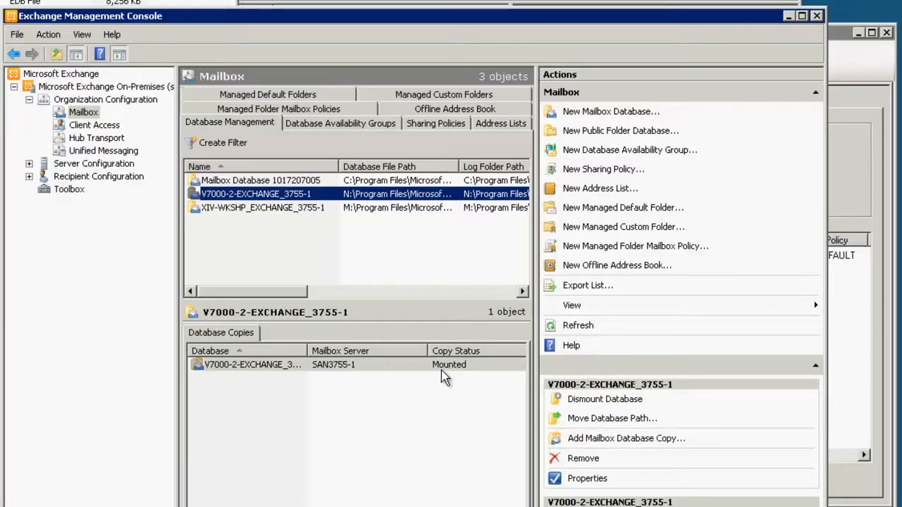